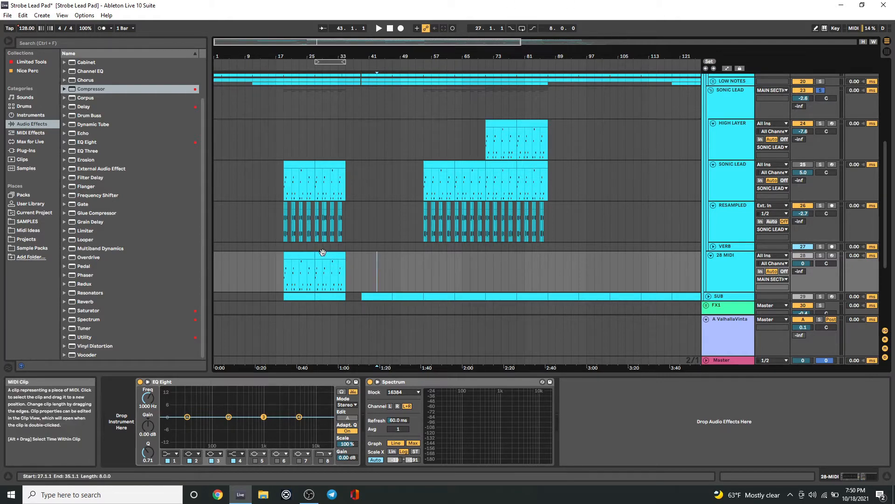
Play the arrangement from bar 19 and show the Sonic Lead track's effect chain.
{"action": "left_click", "coordinate": [311, 180]}
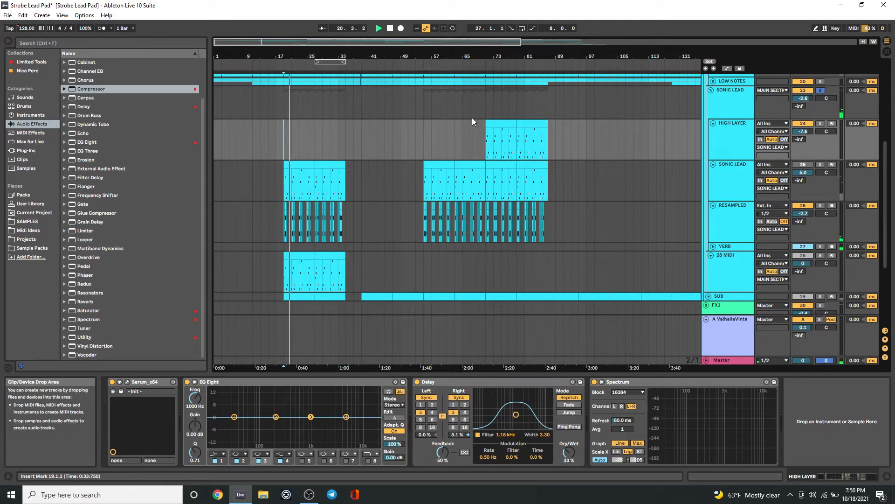
{"action": "left_click", "coordinate": [505, 139]}
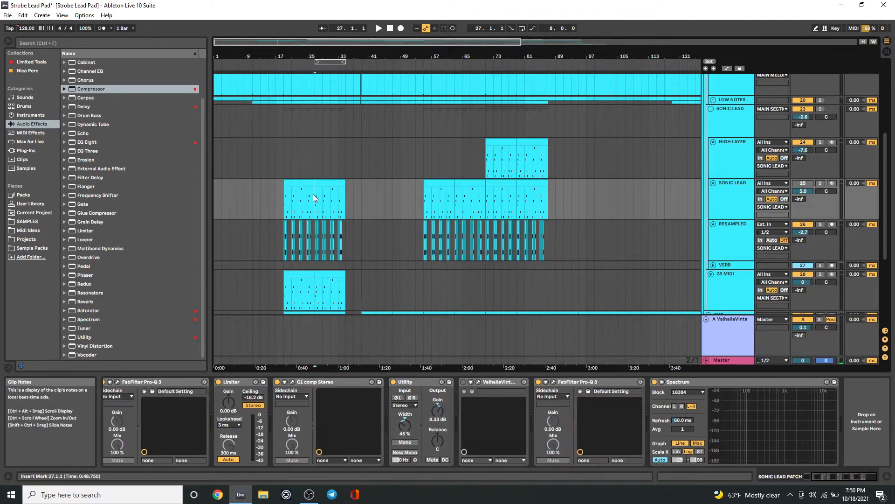
{"action": "mouse_move", "coordinate": [324, 201]}
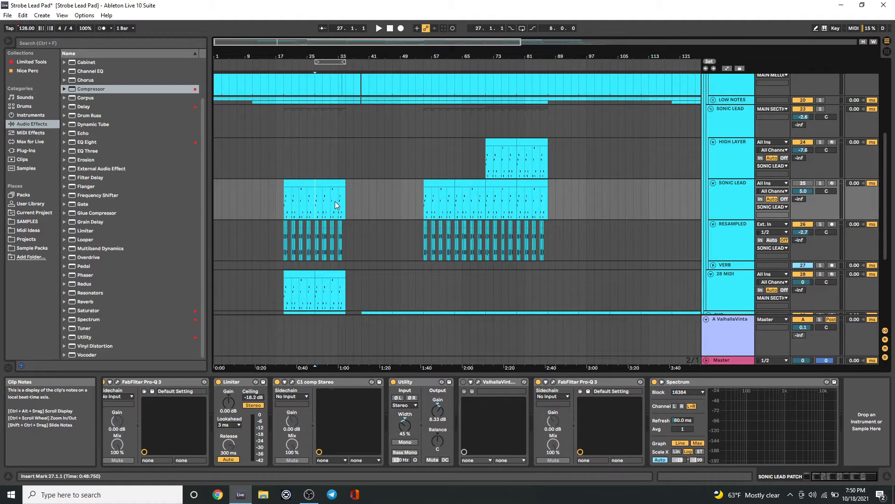
{"action": "scroll", "scroll_direction": "down", "scroll_amount": 3}
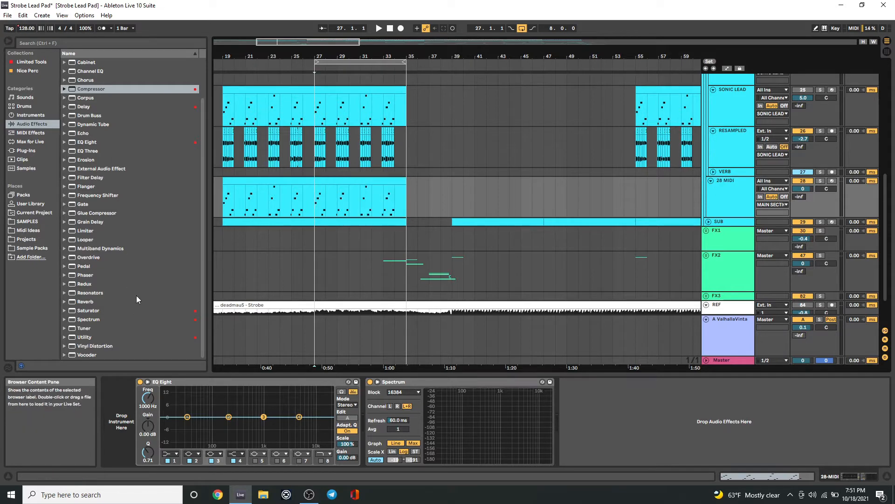
Open the Limited Tools collection of favourite plug-ins in the browser.
{"action": "left_click", "coordinate": [31, 62]}
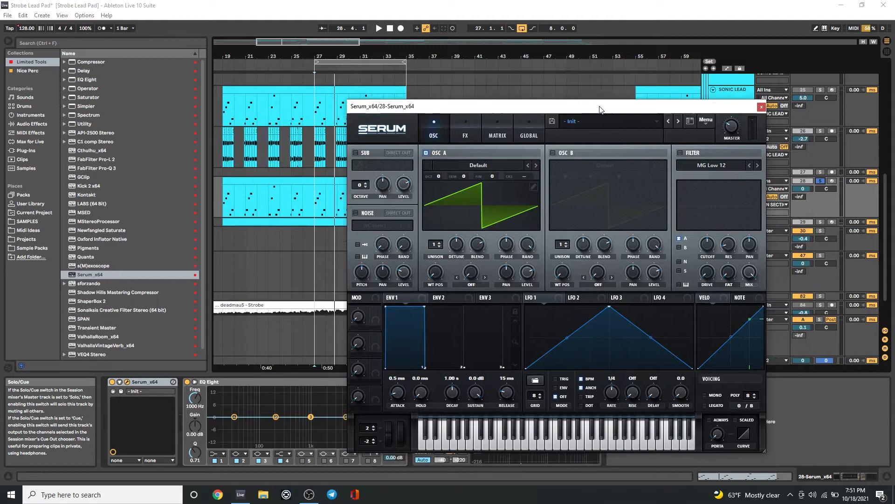
Select the REF track to bring up its Spectrum analyser.
{"action": "left_click", "coordinate": [761, 107]}
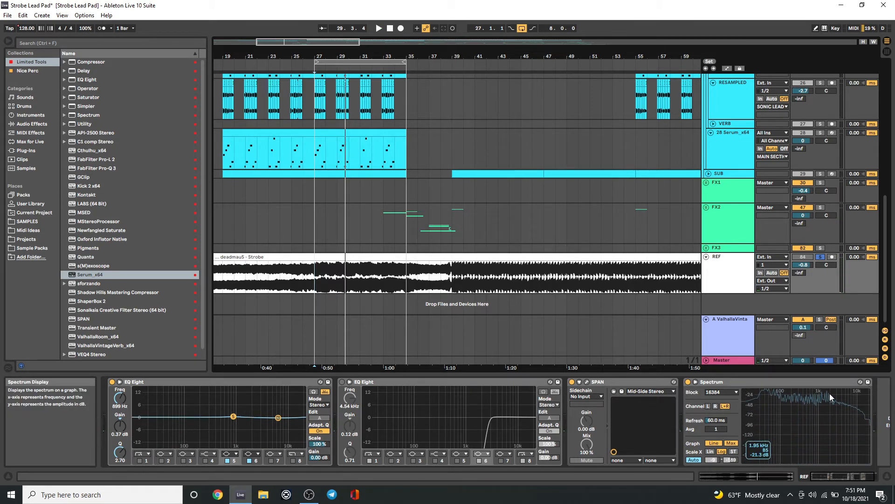
{"action": "mouse_move", "coordinate": [834, 419]}
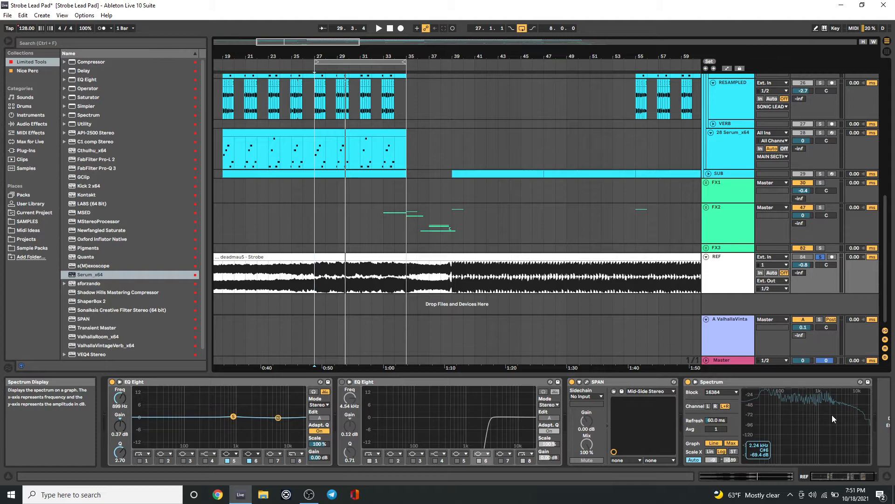
{"action": "mouse_move", "coordinate": [829, 397]}
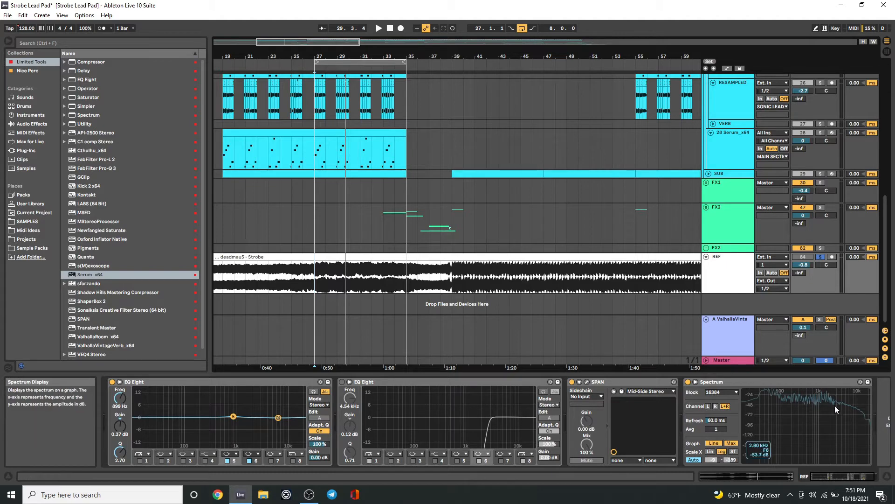
{"action": "mouse_move", "coordinate": [829, 400]}
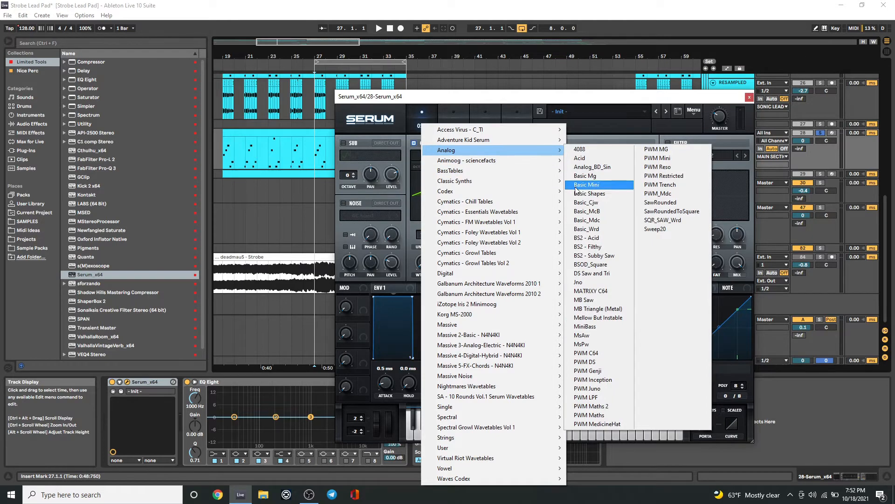
Load Analog > Basic Shapes into oscillator A, toggle upper harmonic bins, then close Serum.
{"action": "left_click", "coordinate": [589, 185]}
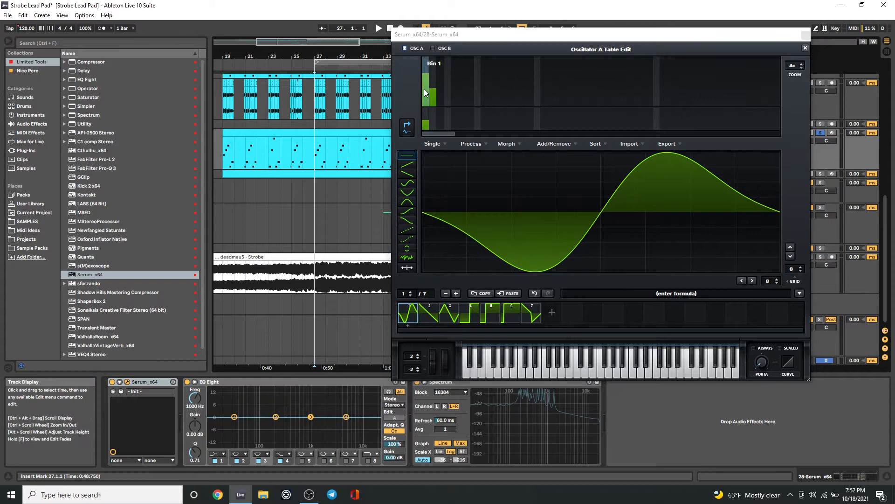
{"action": "left_click", "coordinate": [378, 28]}
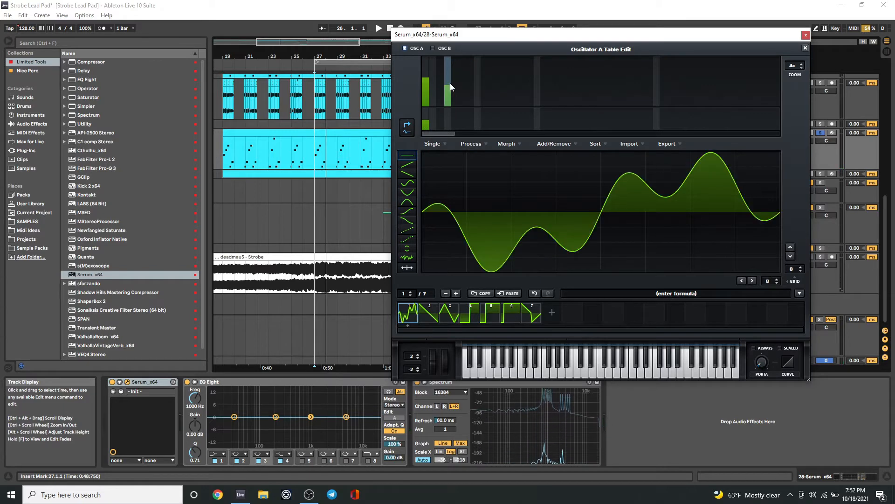
{"action": "left_click", "coordinate": [448, 86]}
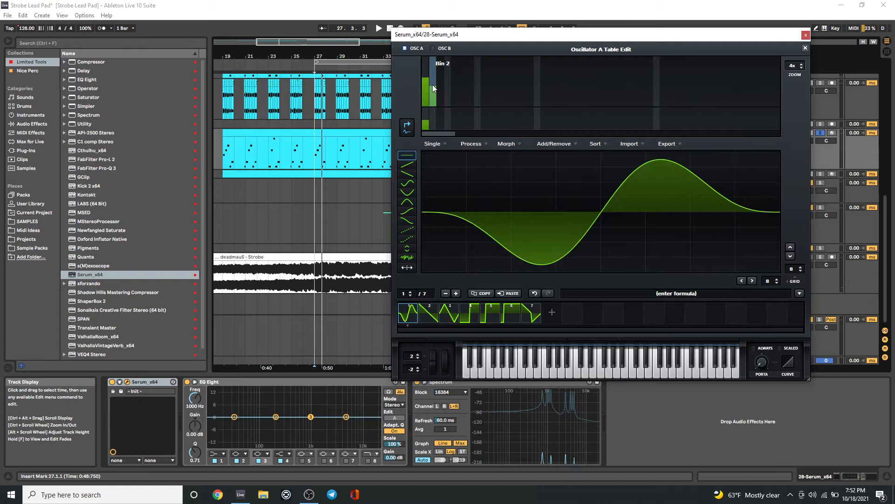
{"action": "left_click", "coordinate": [378, 28]}
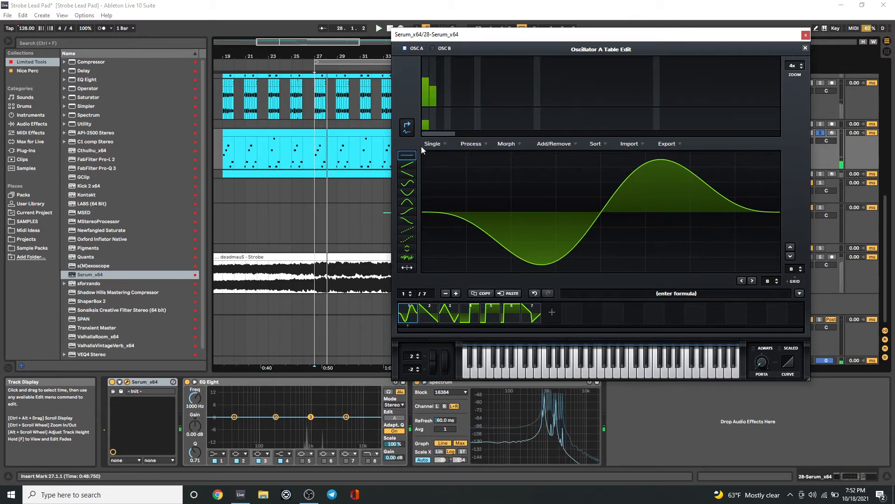
{"action": "left_click", "coordinate": [805, 47]}
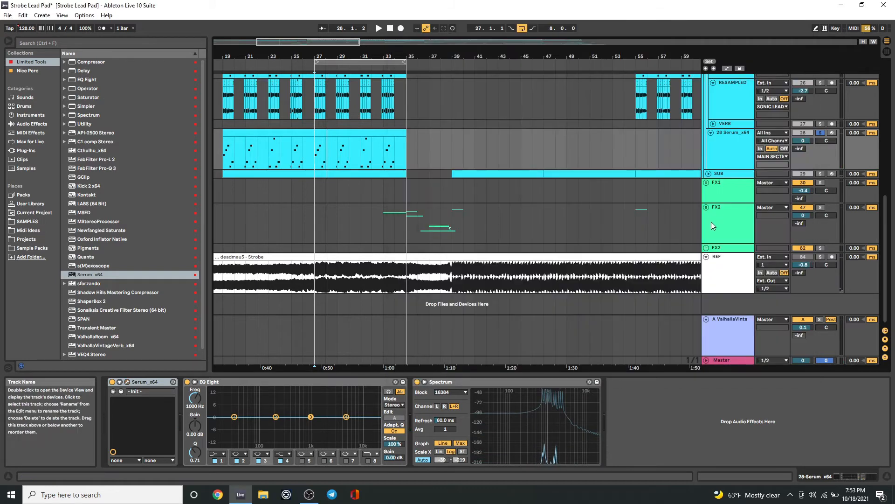
Select the REF track, then switch to the 28-Serum track and solo it.
{"action": "left_click", "coordinate": [313, 277]}
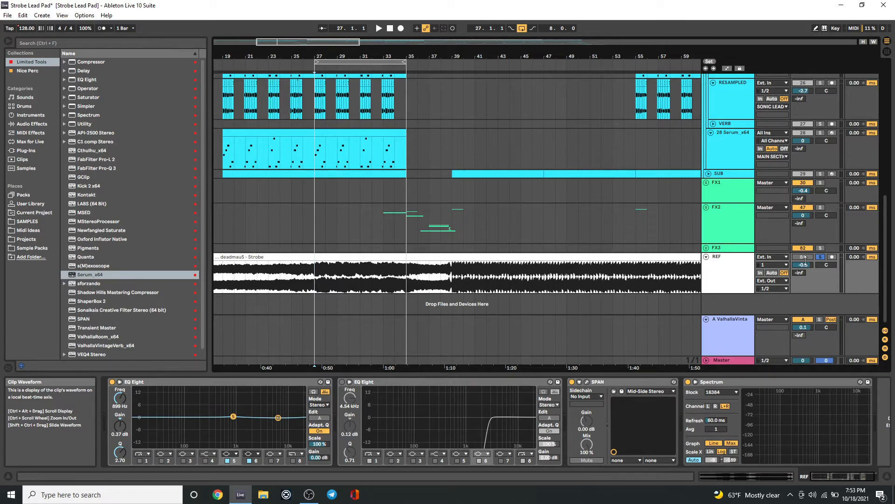
{"action": "left_click", "coordinate": [379, 28]}
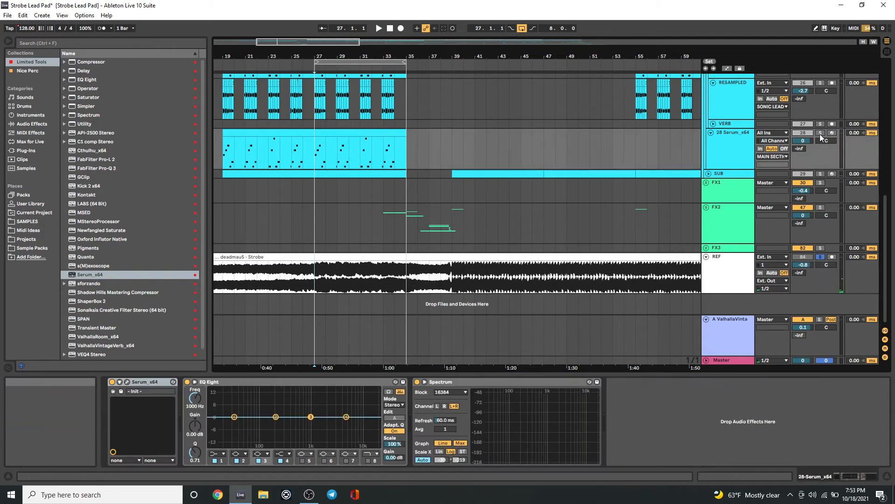
{"action": "left_click", "coordinate": [379, 28]}
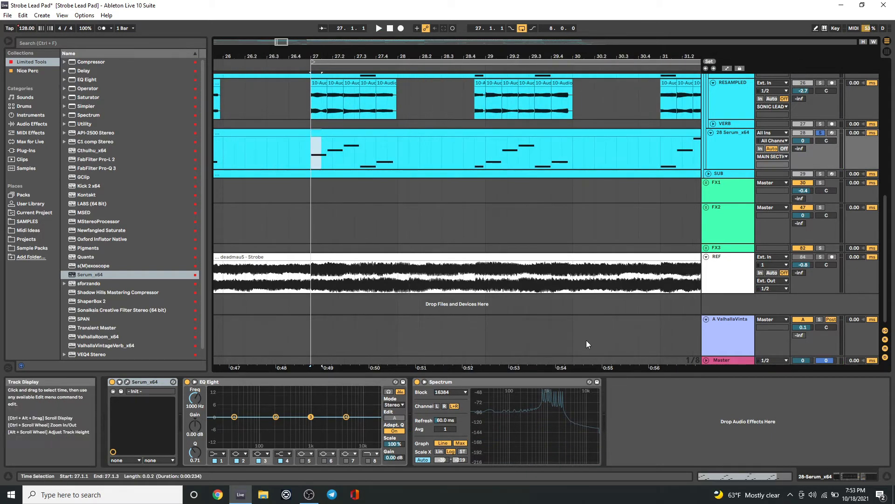
{"action": "mouse_move", "coordinate": [548, 395]}
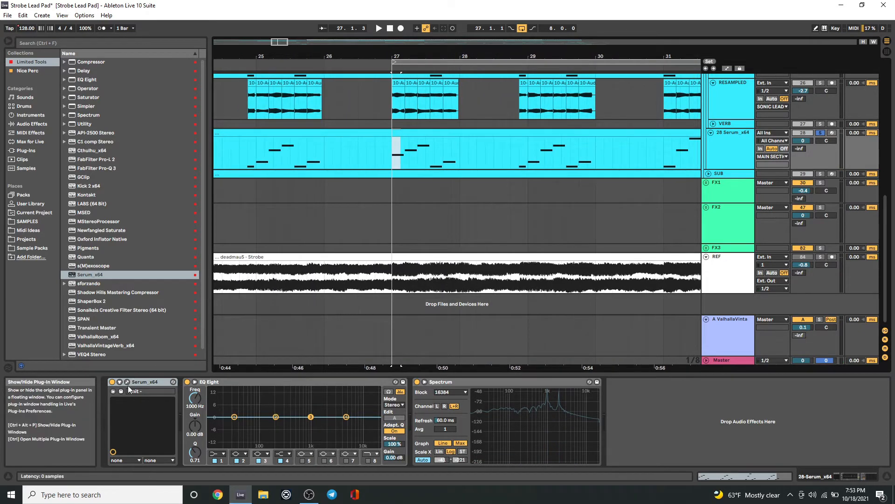
Shape oscillator A's harmonic bins in Serum, then close the table editor and plug-in window.
{"action": "left_click", "coordinate": [120, 382]}
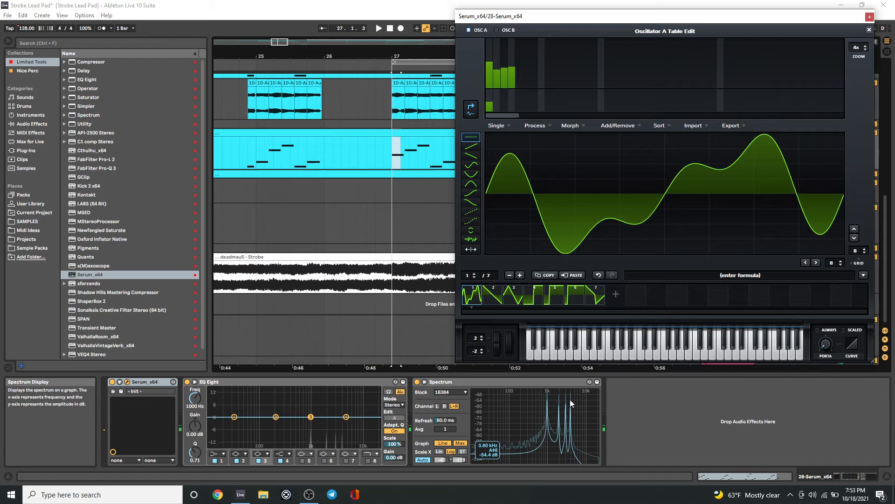
{"action": "mouse_move", "coordinate": [870, 11]}
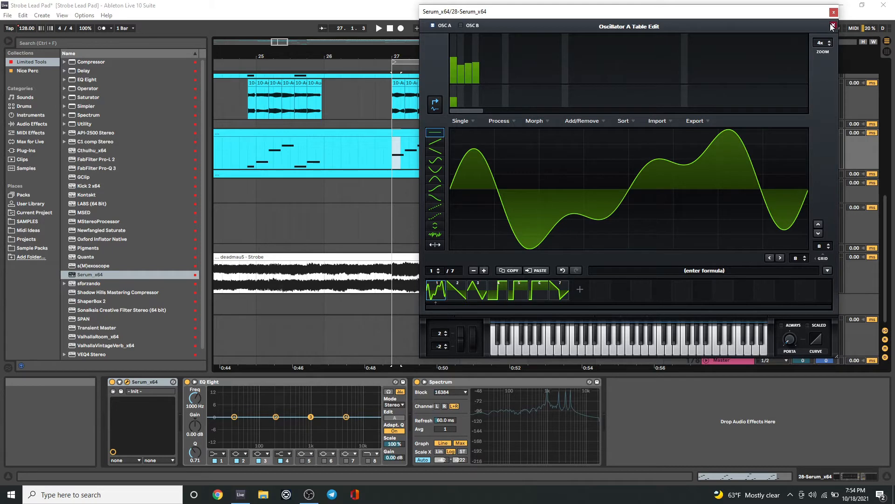
{"action": "mouse_move", "coordinate": [832, 27]}
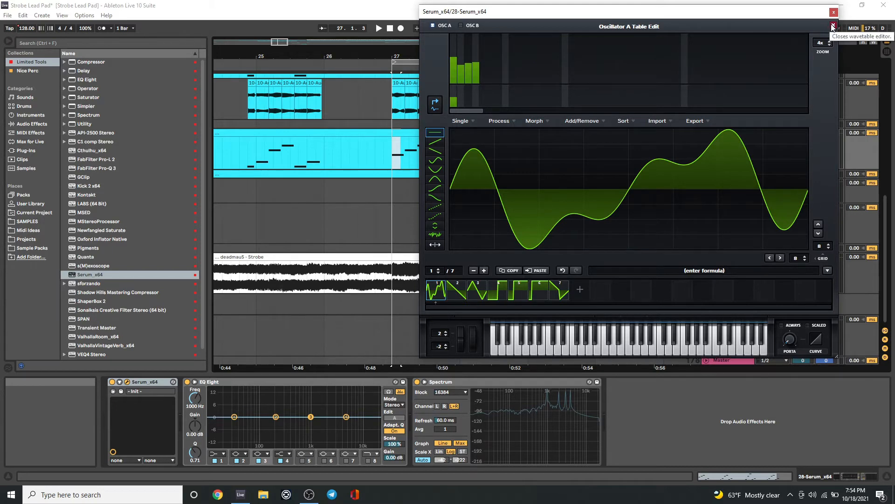
{"action": "left_click", "coordinate": [832, 27]}
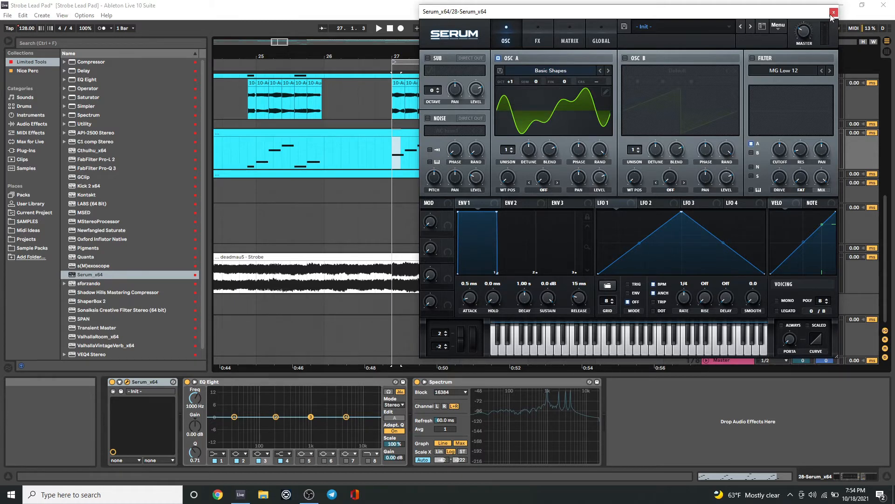
{"action": "left_click", "coordinate": [834, 11]}
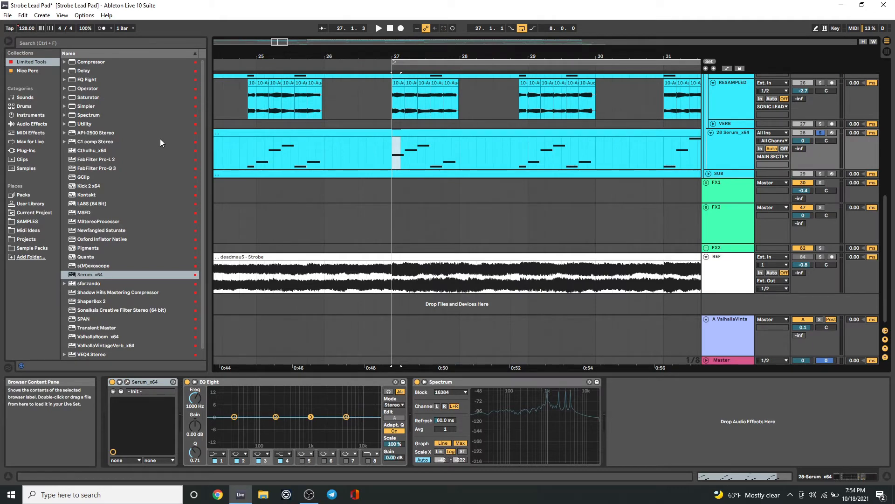
Select FabFilter Pro-Q 3 in the browser and double-click to reach the SONIC LEAD track.
{"action": "left_click", "coordinate": [96, 168]}
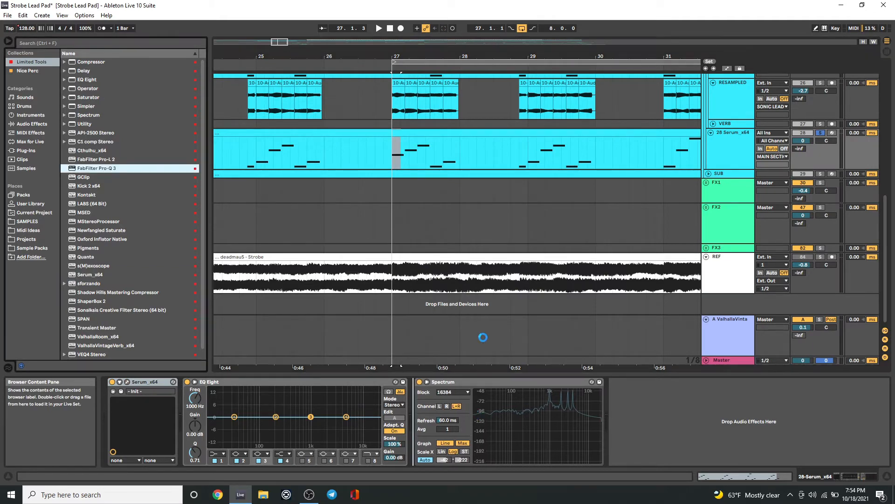
{"action": "double_click", "coordinate": [97, 168]}
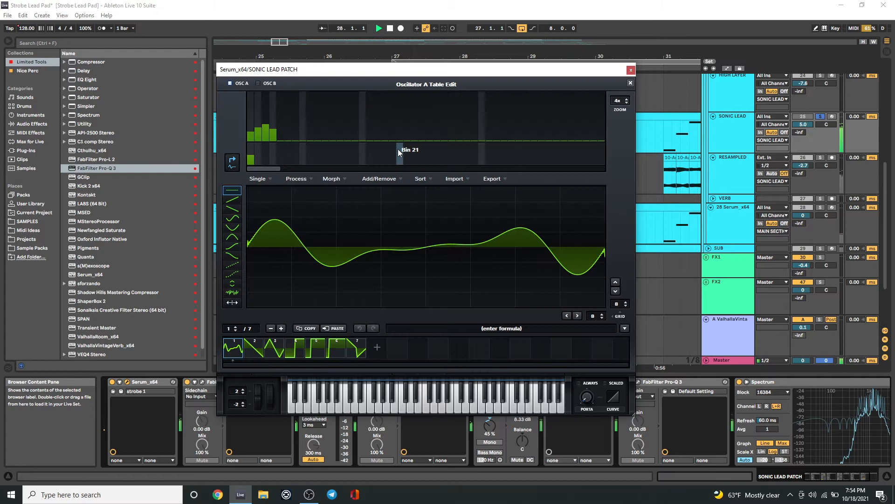
{"action": "mouse_move", "coordinate": [428, 127]}
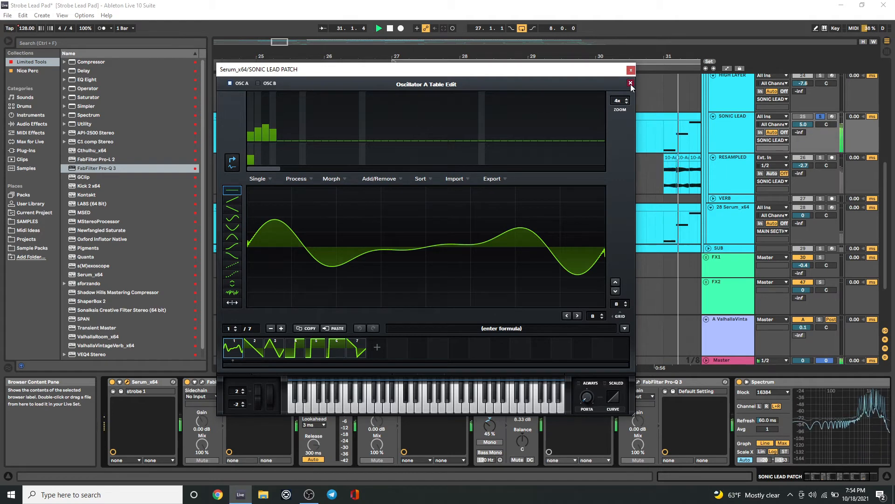
Close oscillator A's table editor, browse Serum's FX page, and return to the OSC page.
{"action": "left_click", "coordinate": [631, 84]}
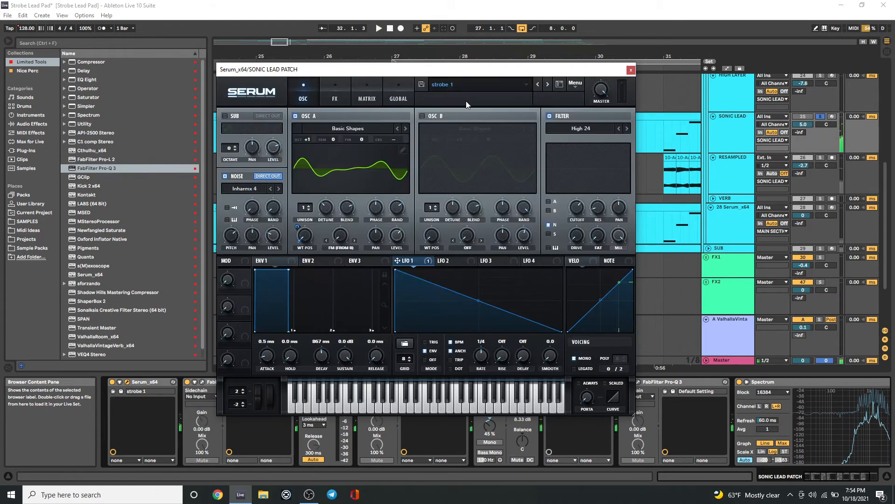
{"action": "left_click", "coordinate": [335, 92]}
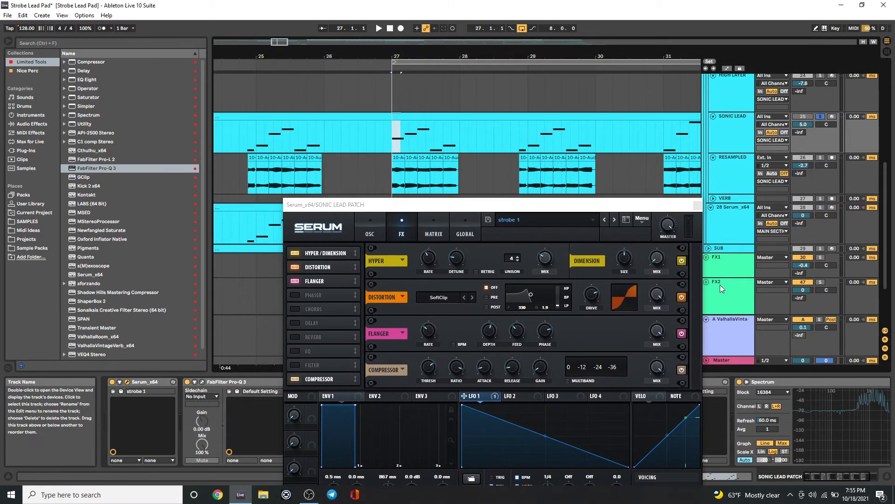
{"action": "left_click", "coordinate": [360, 183]}
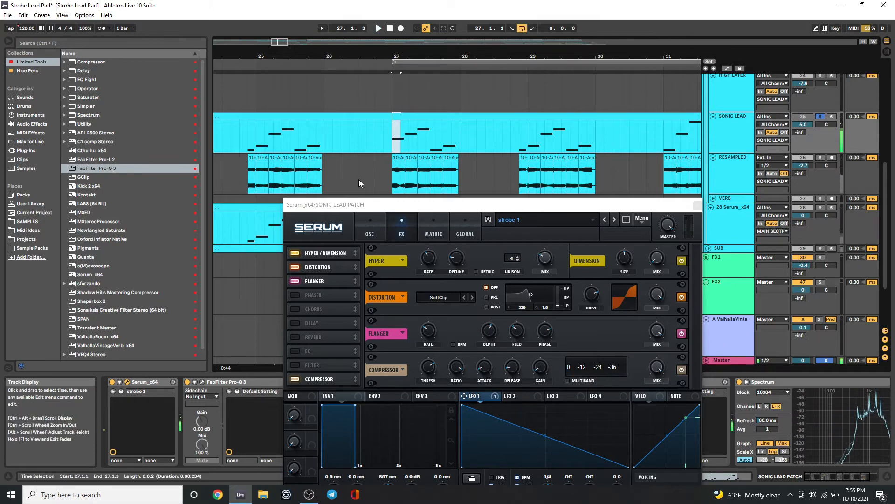
{"action": "left_click", "coordinate": [369, 226]}
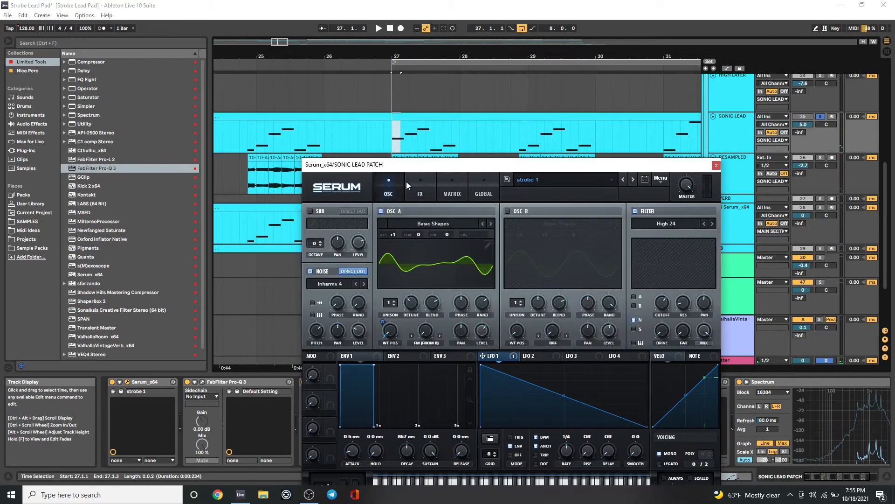
{"action": "mouse_move", "coordinate": [331, 284]}
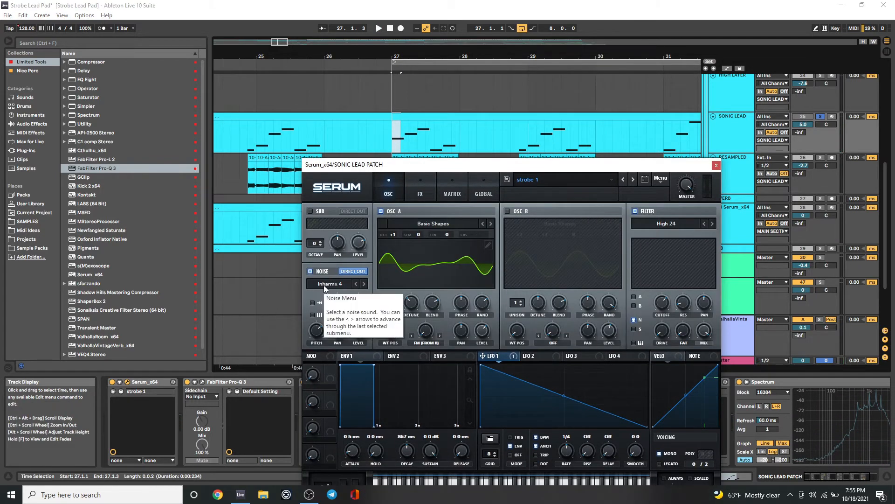
Toggle the noise oscillator off and on while playing from bar 27, then close Serum.
{"action": "left_click", "coordinate": [328, 283]}
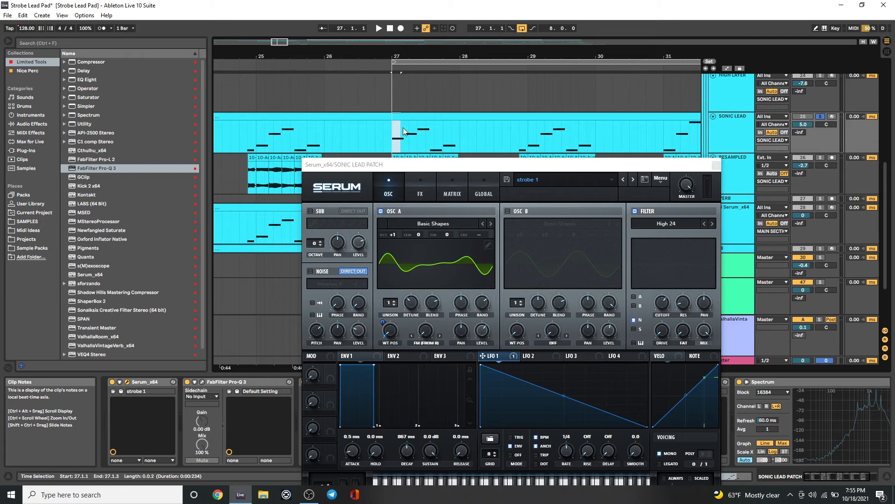
{"action": "left_click", "coordinate": [379, 28]}
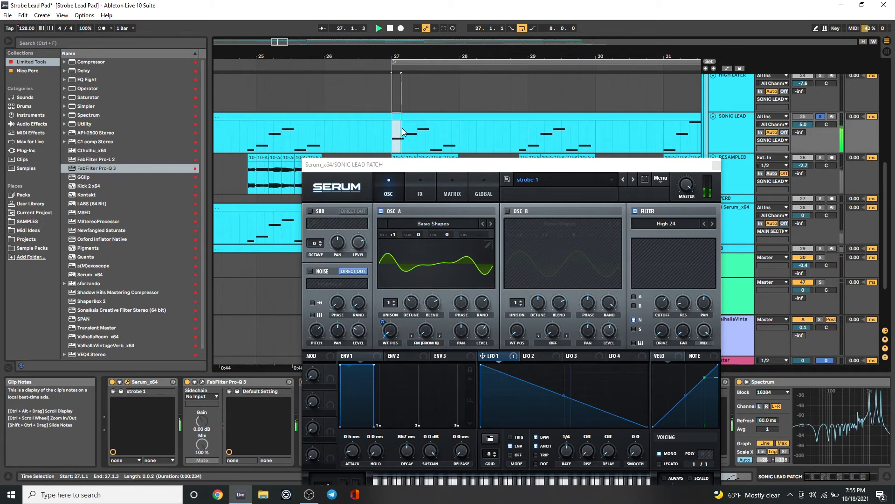
{"action": "left_click", "coordinate": [311, 272]}
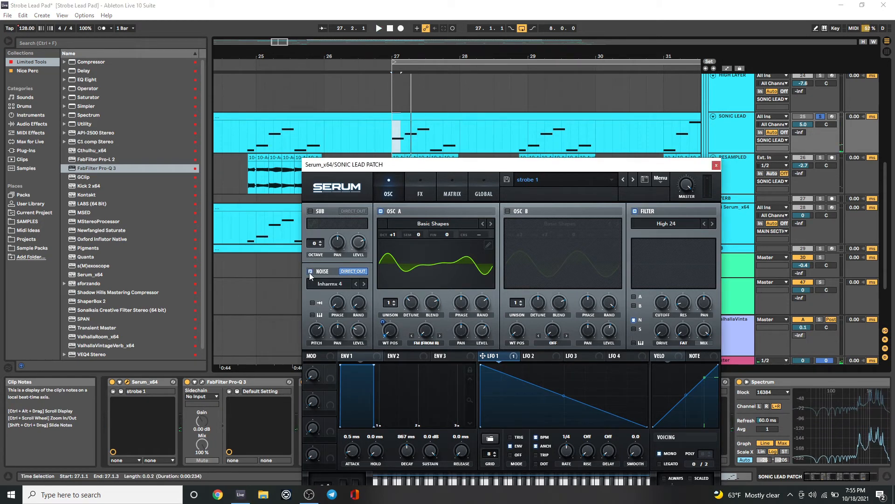
{"action": "left_click", "coordinate": [716, 165]}
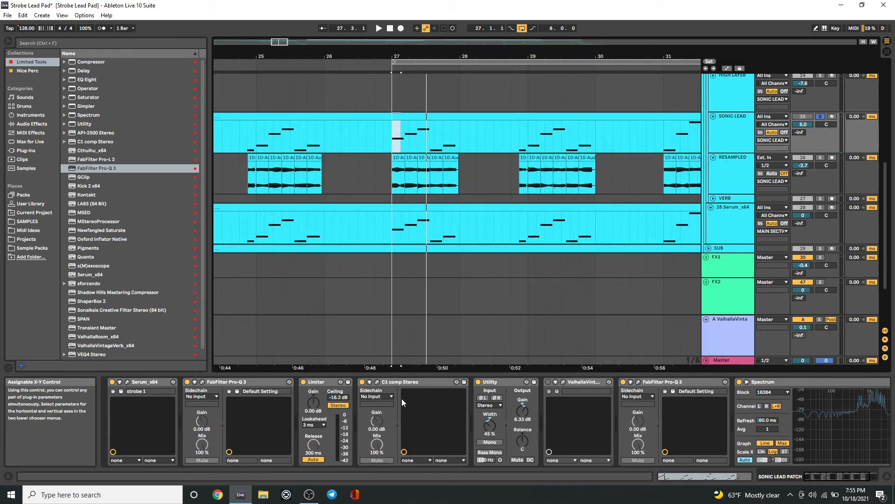
{"action": "mouse_move", "coordinate": [399, 382]}
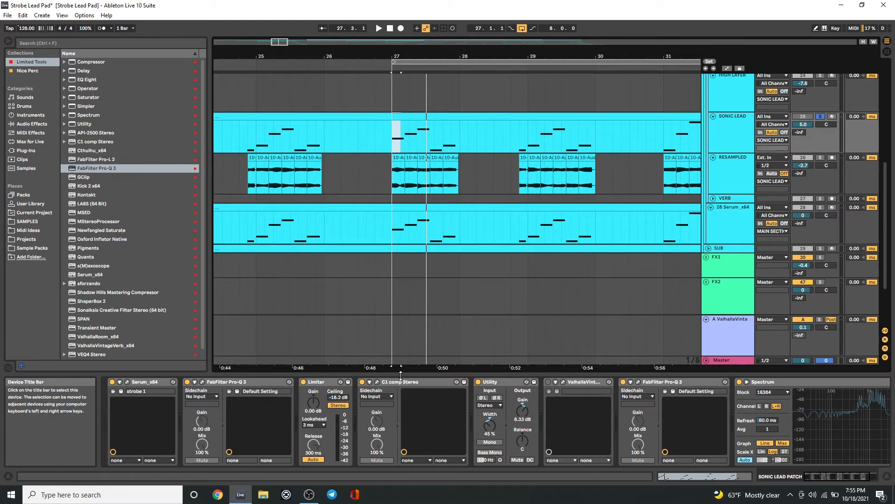
Inspect the C1 compressor's settings window, then select the start of the lead clip.
{"action": "double_click", "coordinate": [400, 381]}
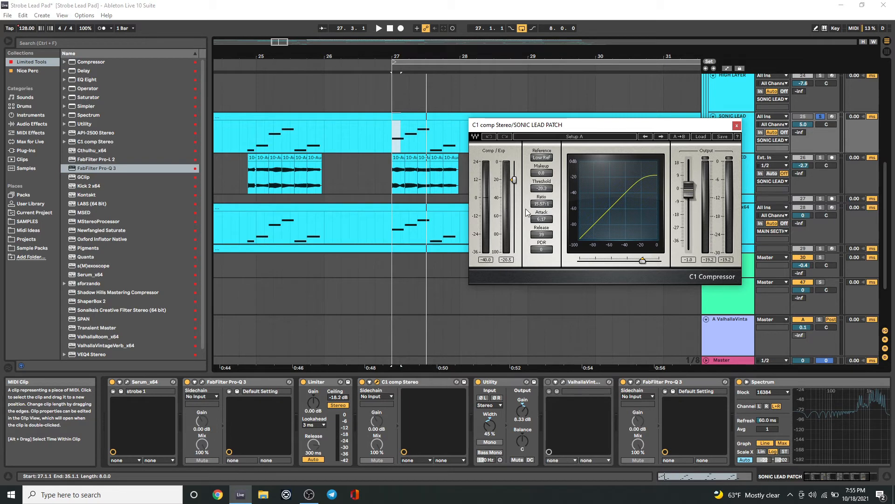
{"action": "left_click", "coordinate": [393, 148]}
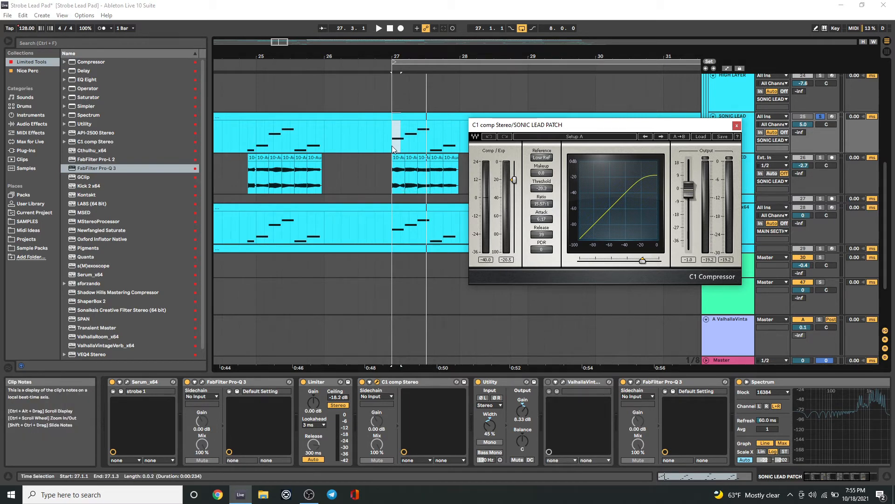
{"action": "left_click", "coordinate": [378, 28]}
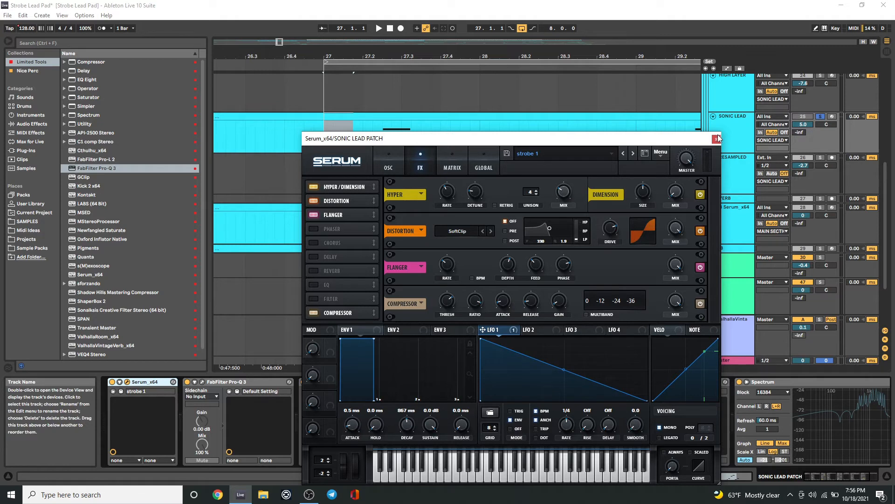
Close Serum and select the RESAMPLED track to view its EQ Eight, Pro-Q 3 and Spectrum.
{"action": "left_click", "coordinate": [719, 138]}
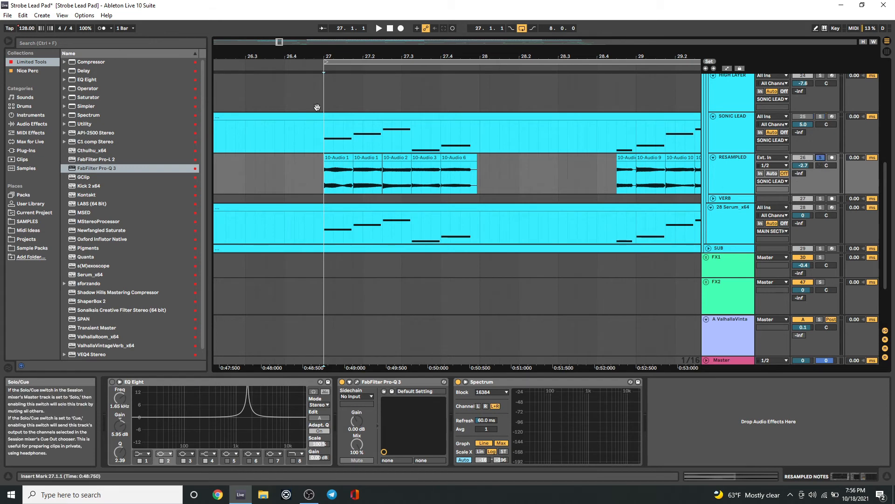
{"action": "left_click", "coordinate": [336, 174]}
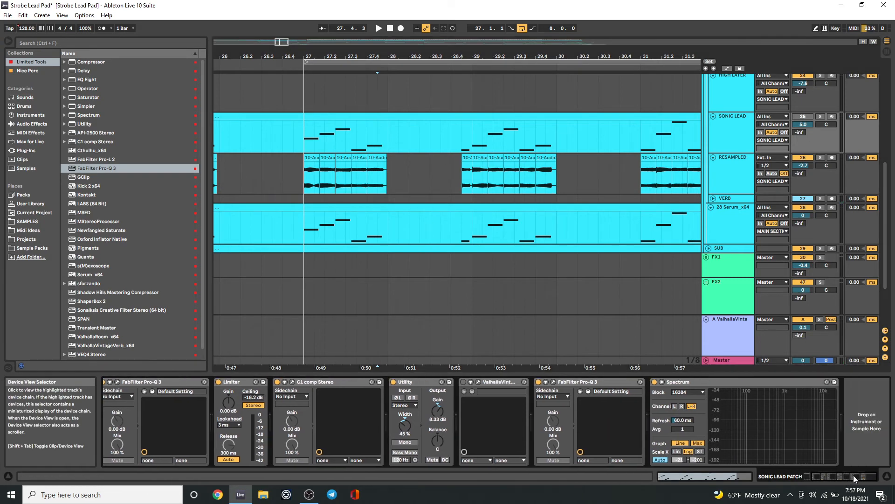
{"action": "mouse_move", "coordinate": [797, 422]}
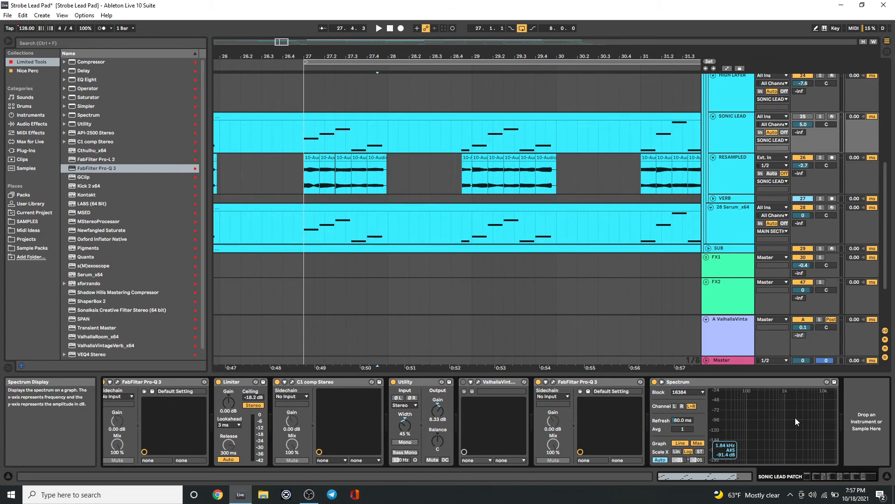
{"action": "mouse_move", "coordinate": [757, 404]}
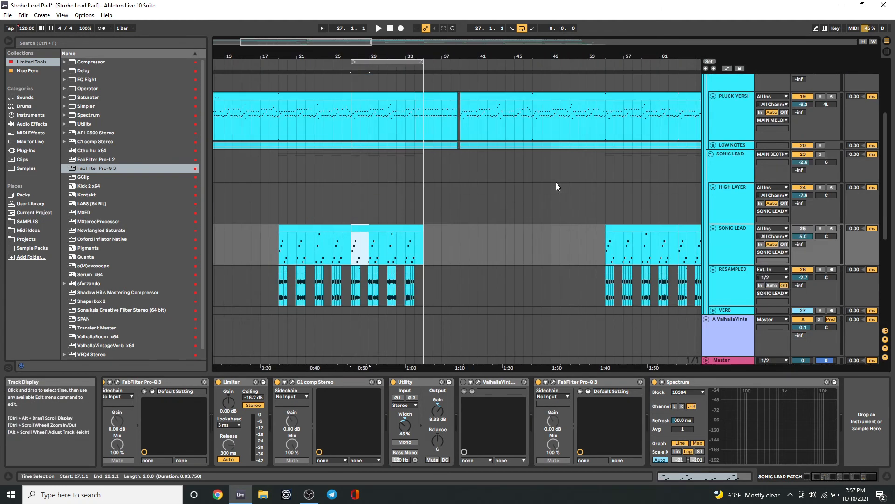
Scroll to the 28 Serum_x64 track and close the initialised Serum window to show its chain.
{"action": "scroll", "scroll_direction": "down", "scroll_amount": 3}
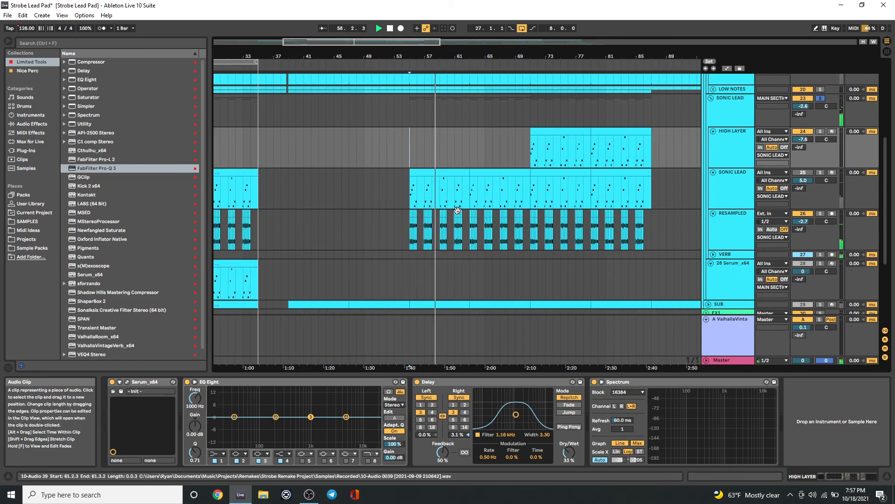
{"action": "scroll", "scroll_direction": "down", "scroll_amount": 3}
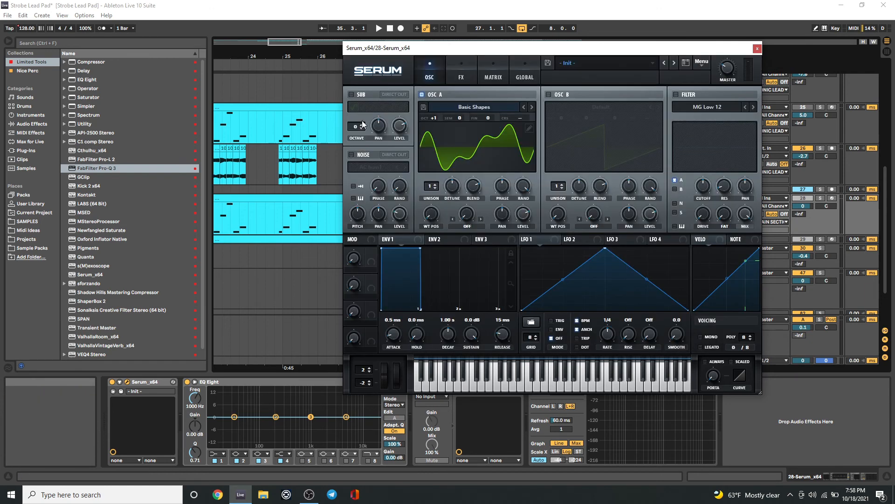
{"action": "mouse_move", "coordinate": [437, 189]}
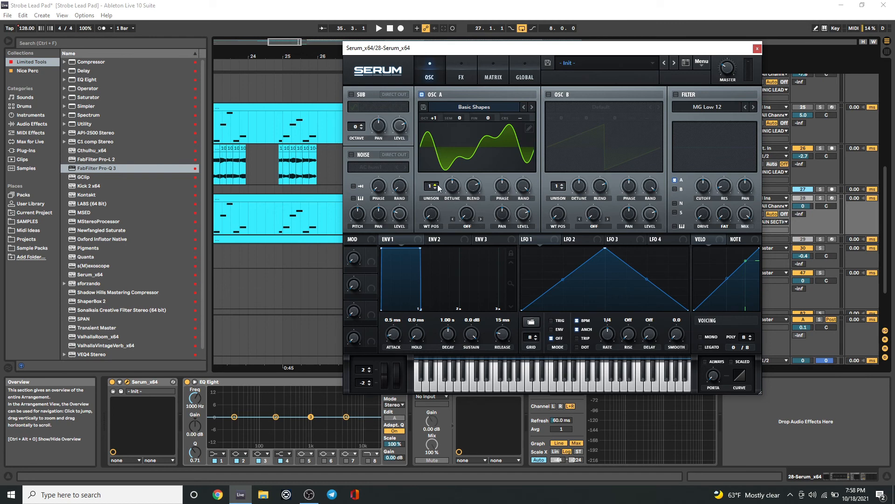
{"action": "left_click", "coordinate": [757, 48]}
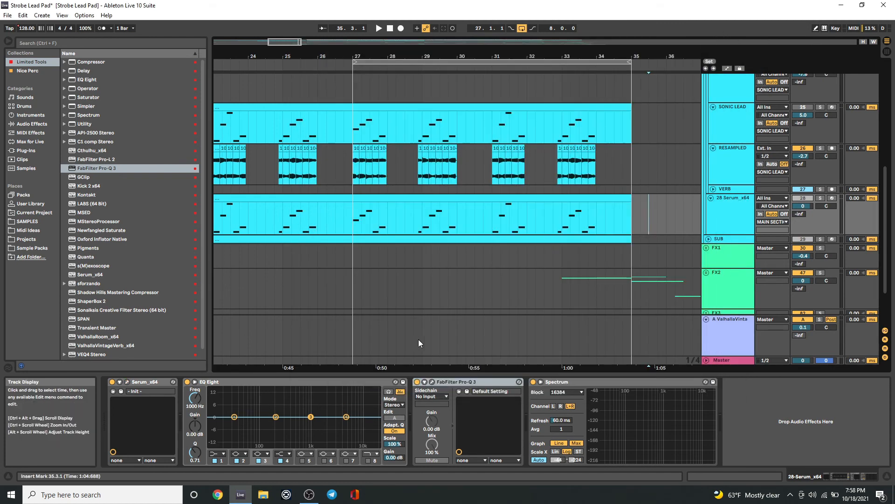
{"action": "mouse_move", "coordinate": [445, 266]}
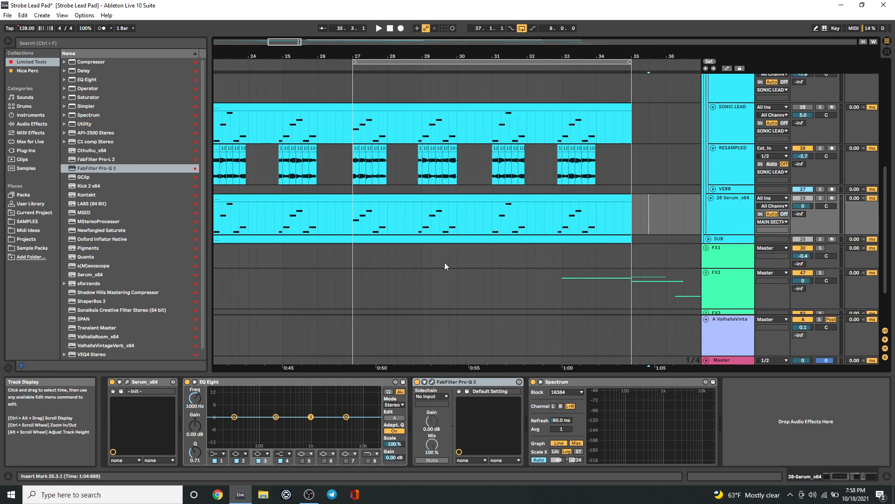
{"action": "mouse_move", "coordinate": [382, 249]}
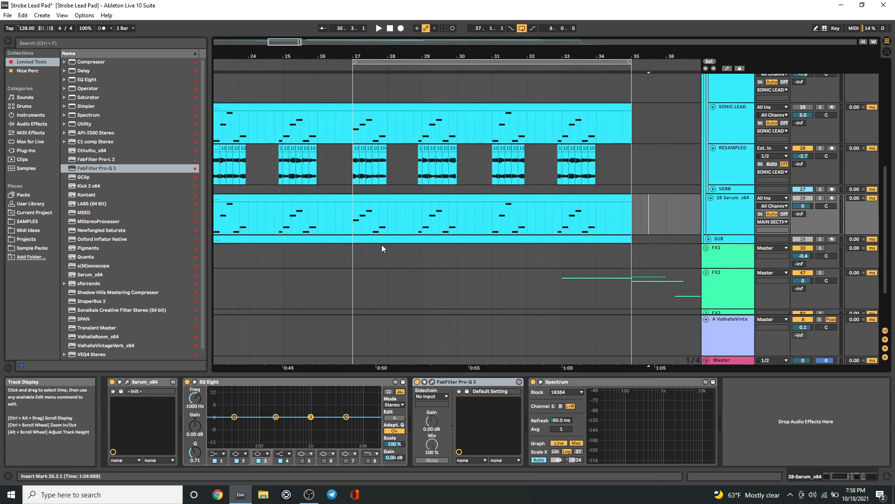
{"action": "left_click", "coordinate": [370, 219]}
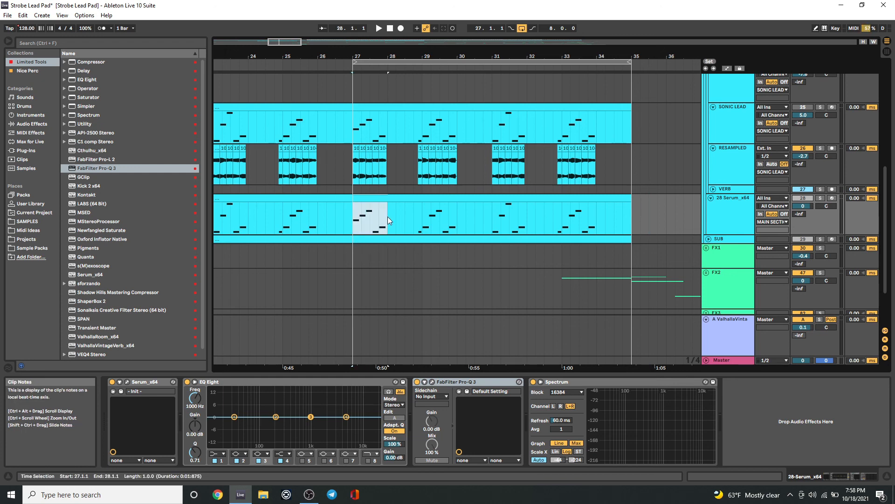